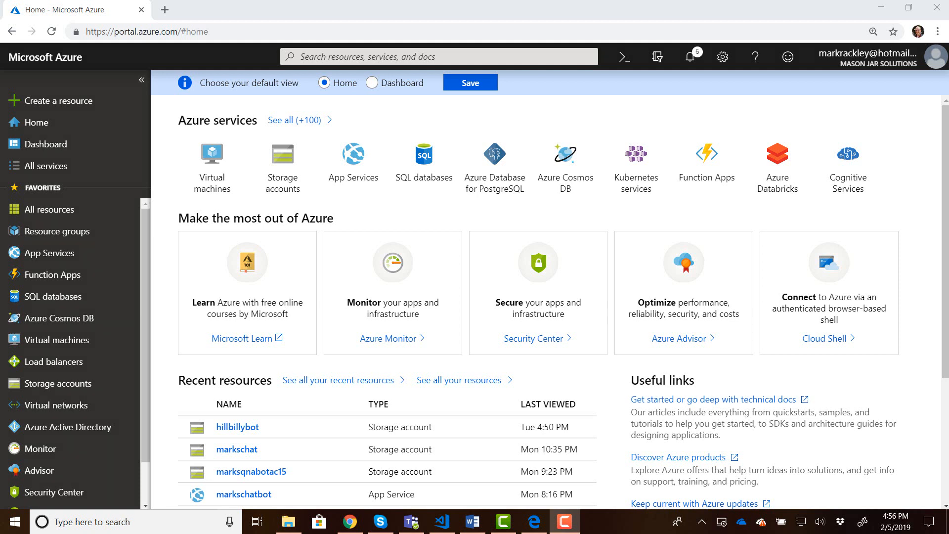
mouse_move(170, 351)
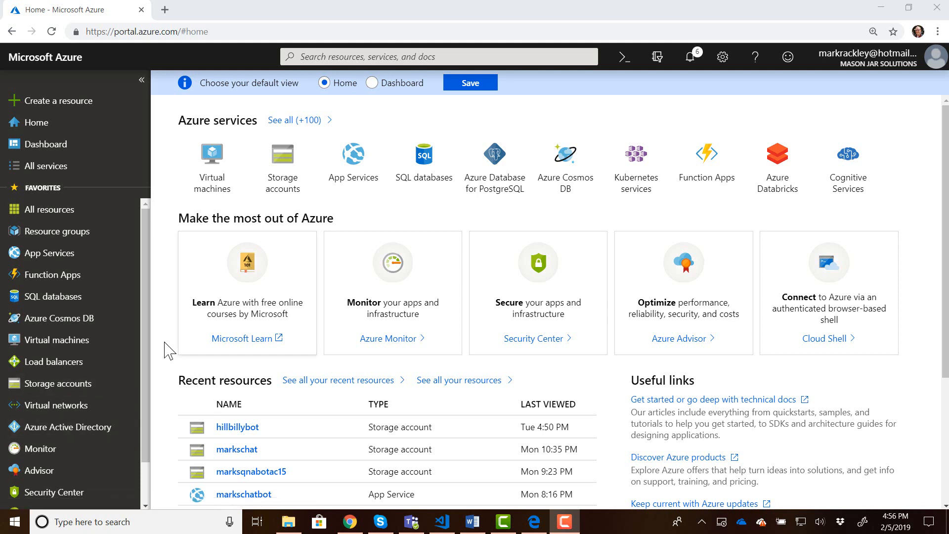
Step: Show the Storage accounts list from the left sidebar
left_click(59, 383)
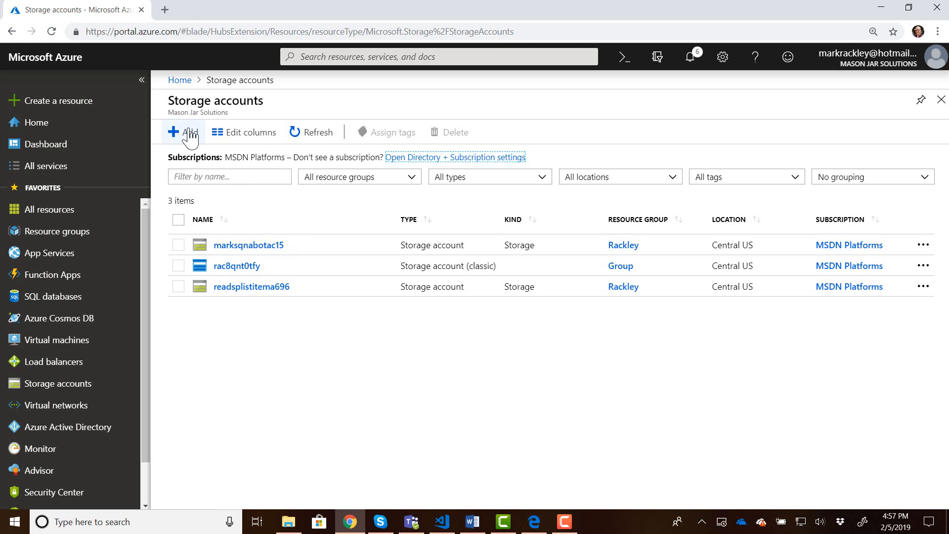
Step: Start a new storage account and create the resource group hillbillybot2
left_click(184, 132)
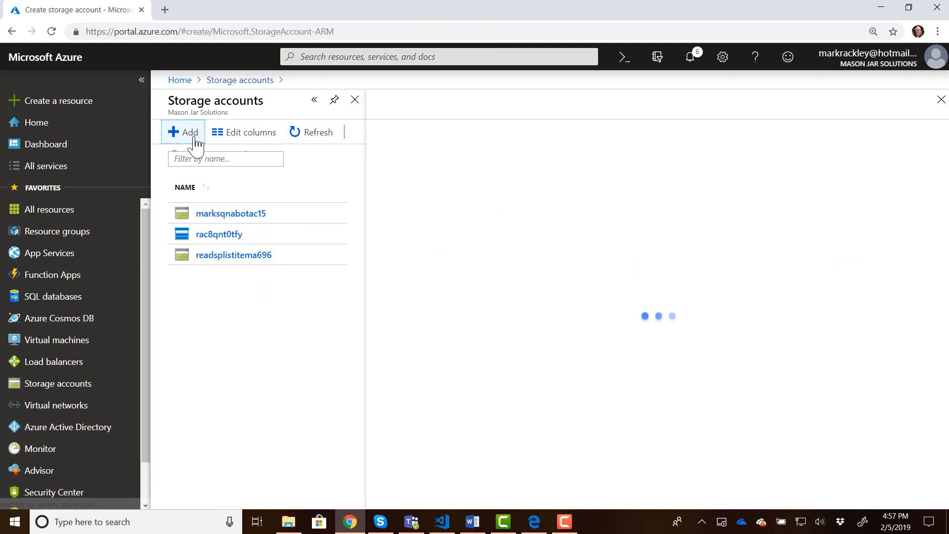
left_click(183, 132)
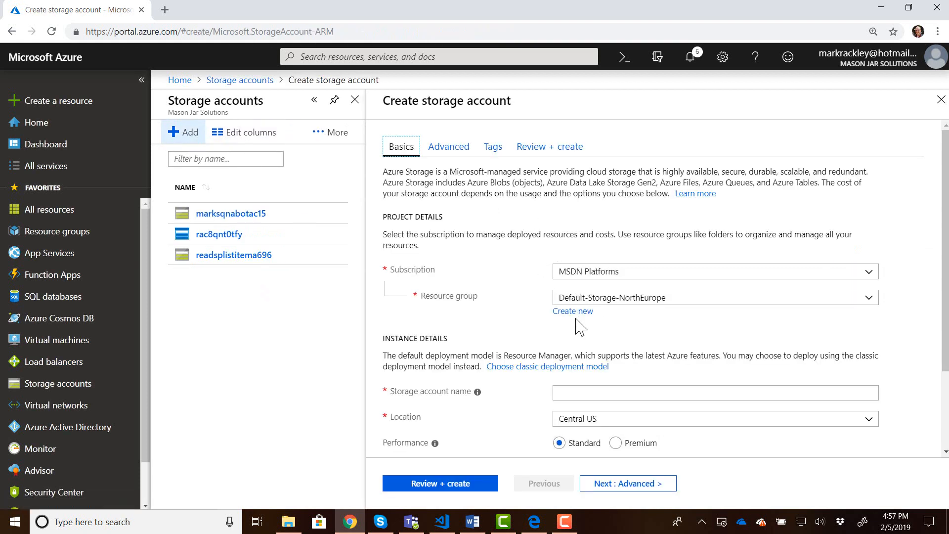
left_click(571, 311)
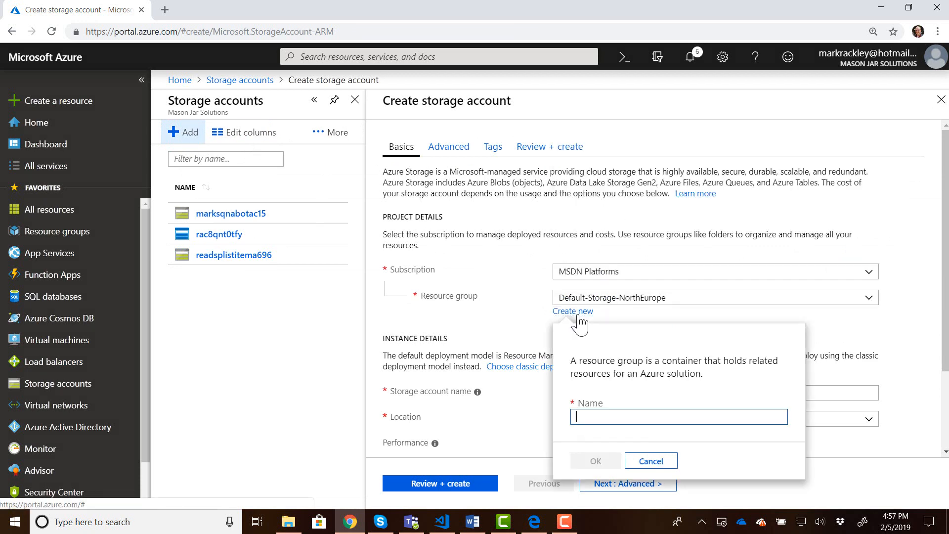
type("hillbillybot")
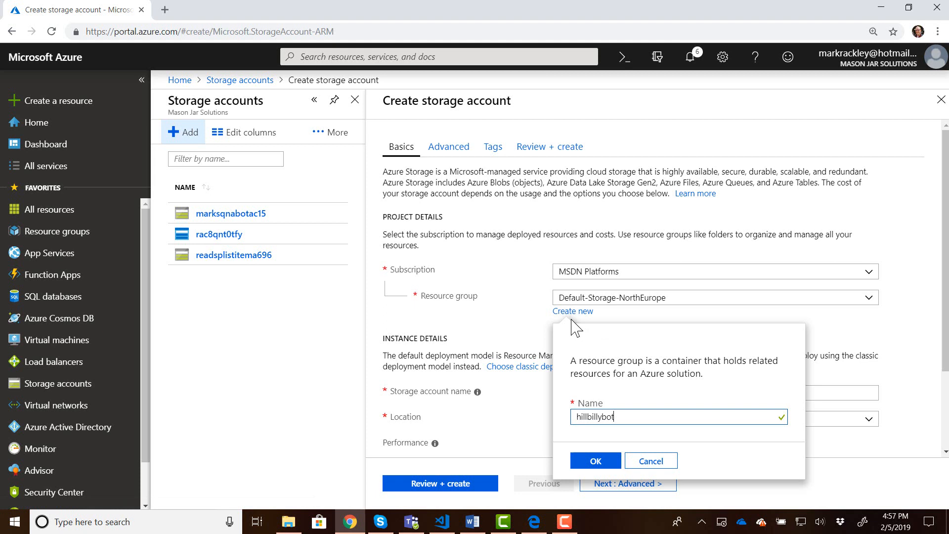
type("2")
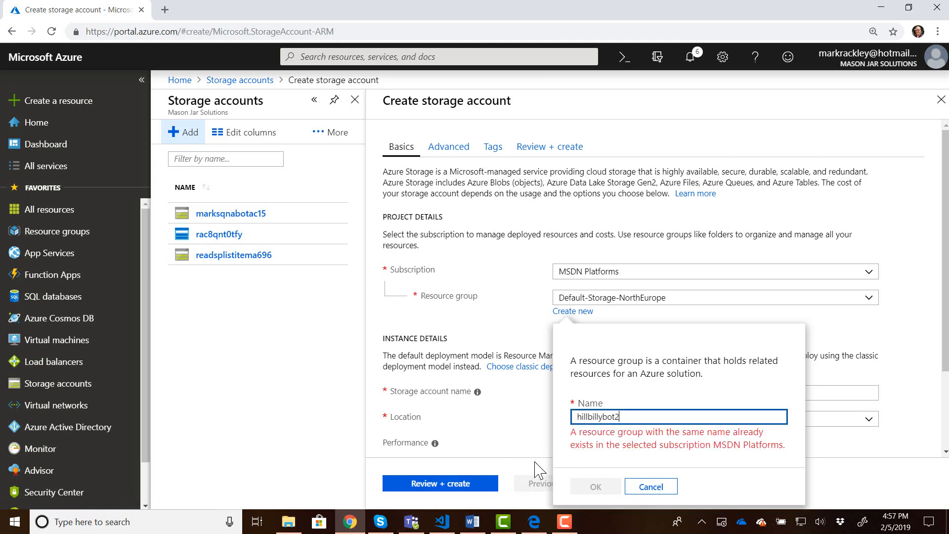
left_click(594, 486)
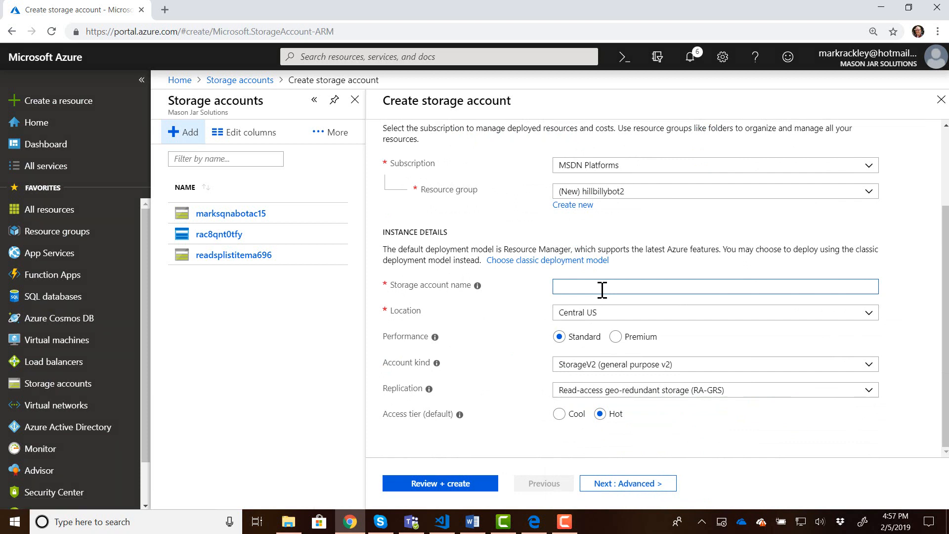
Step: Name the storage account hillbillybot, review the settings and create it
type("hillbillybot")
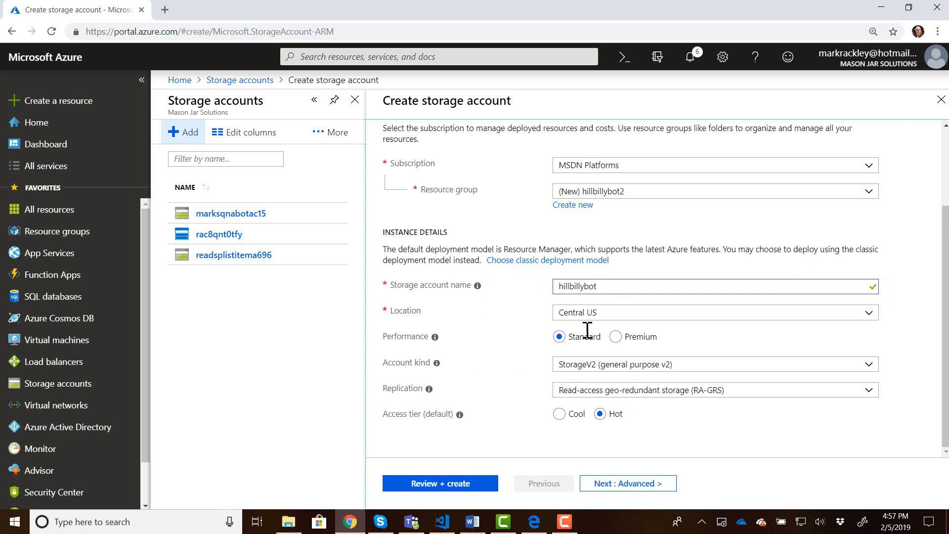
left_click(440, 483)
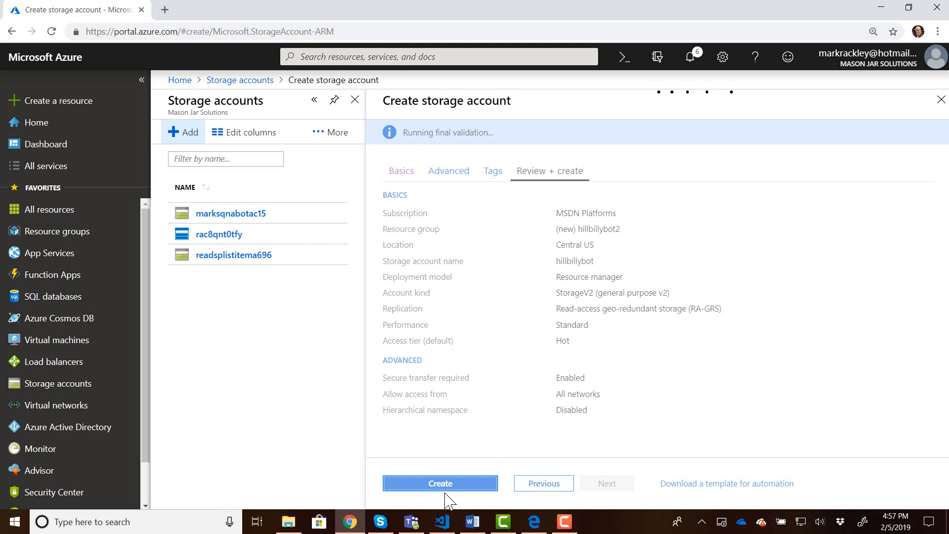
left_click(440, 482)
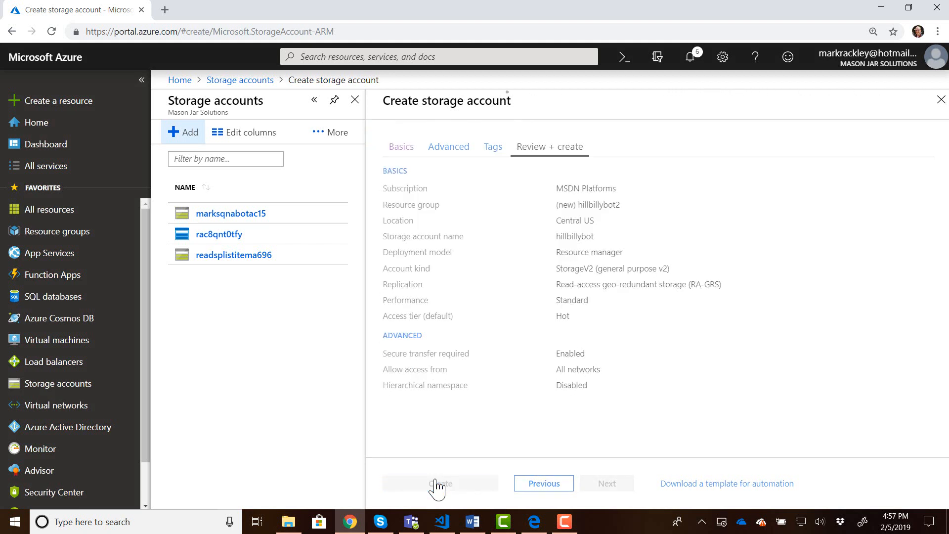
left_click(440, 483)
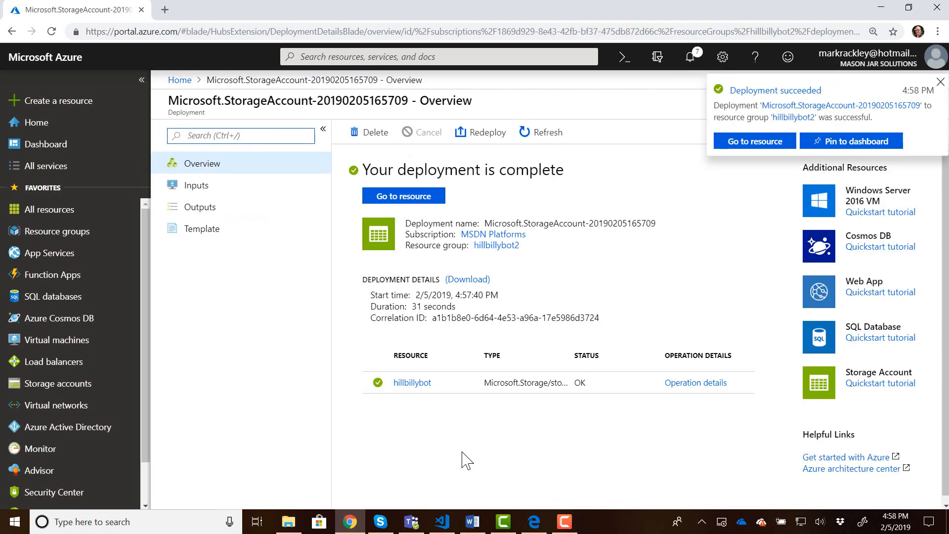
mouse_move(835, 115)
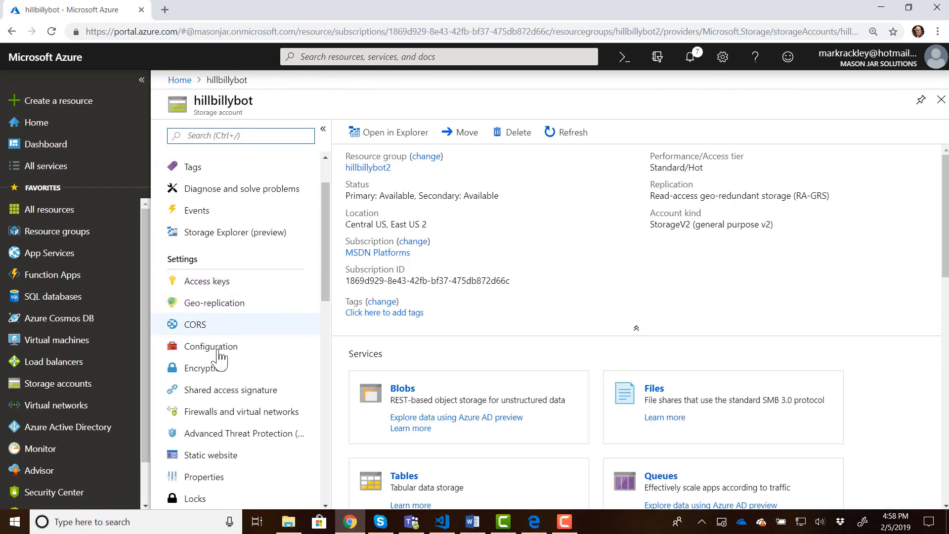
Step: Scroll down the hillbillybot storage account's settings menu
scroll("down", 3)
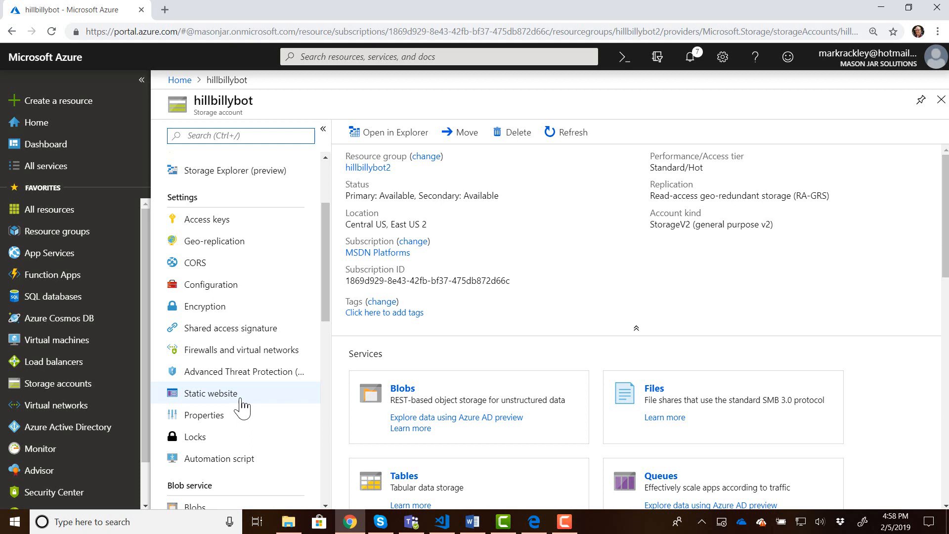
Step: Enable static website hosting with index default.html and error page error.html, and save
left_click(211, 393)
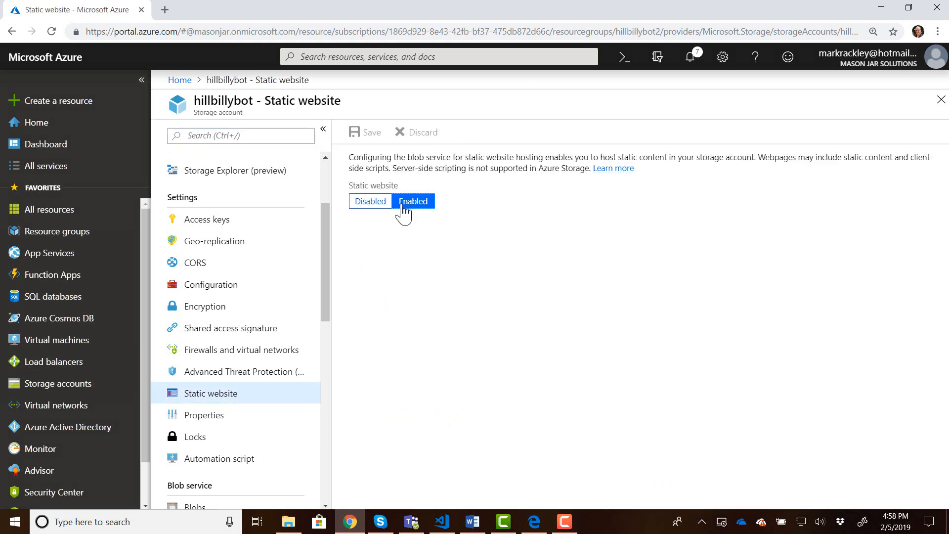
left_click(412, 201)
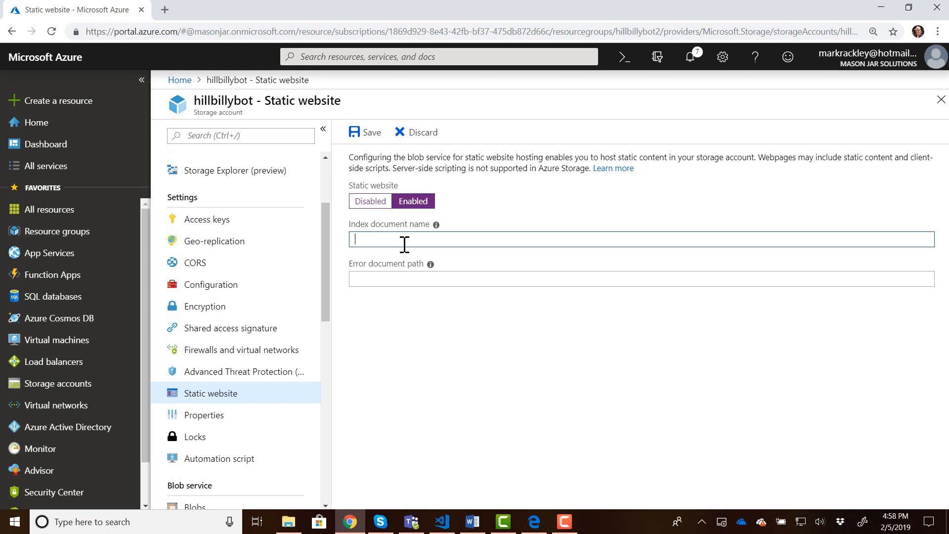
mouse_move(401, 278)
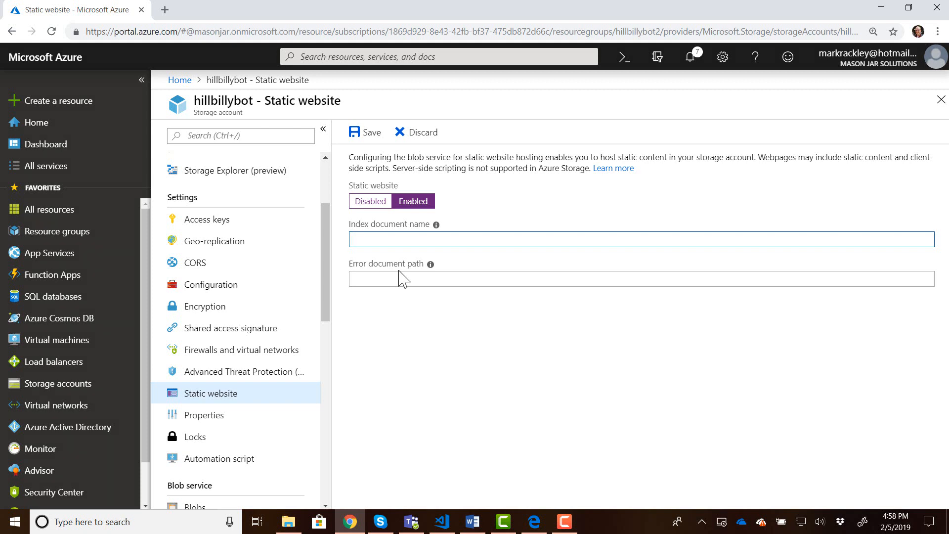
type("defa")
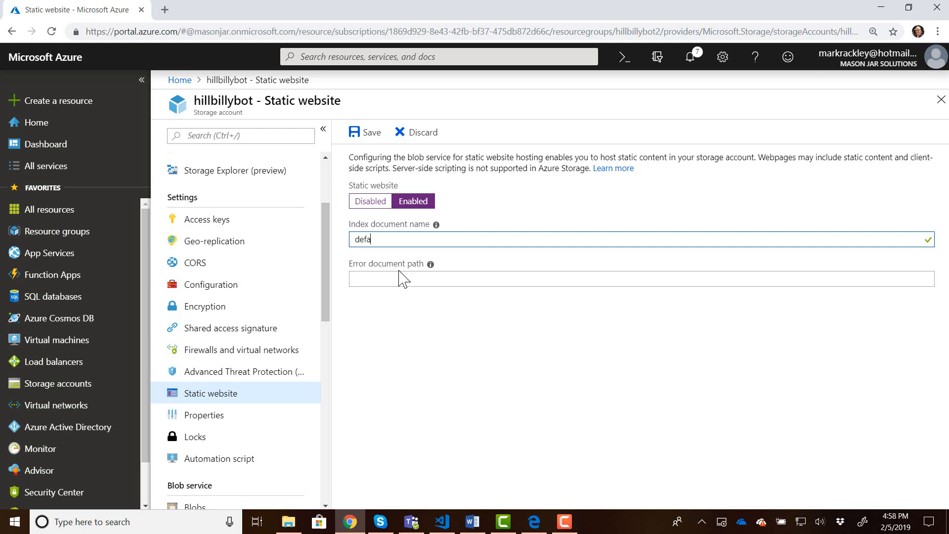
type("ult.")
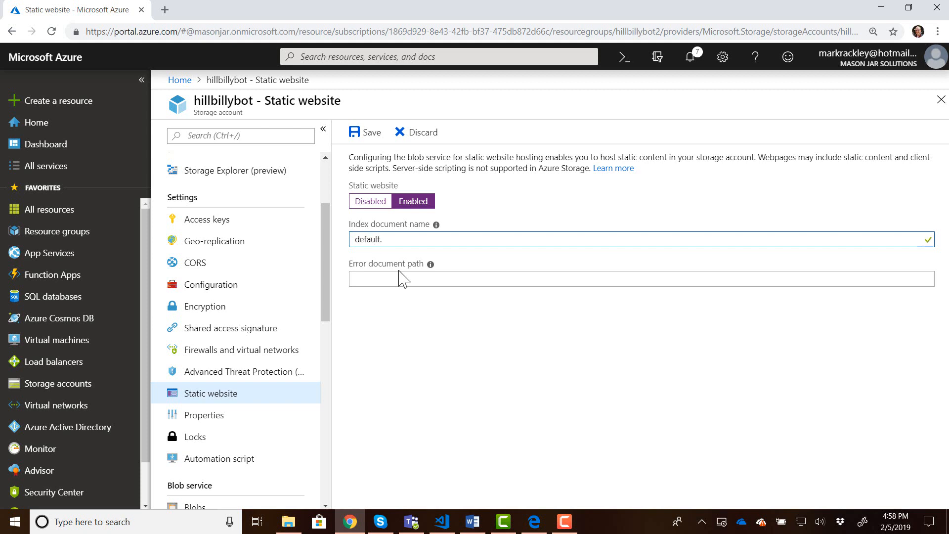
type("html")
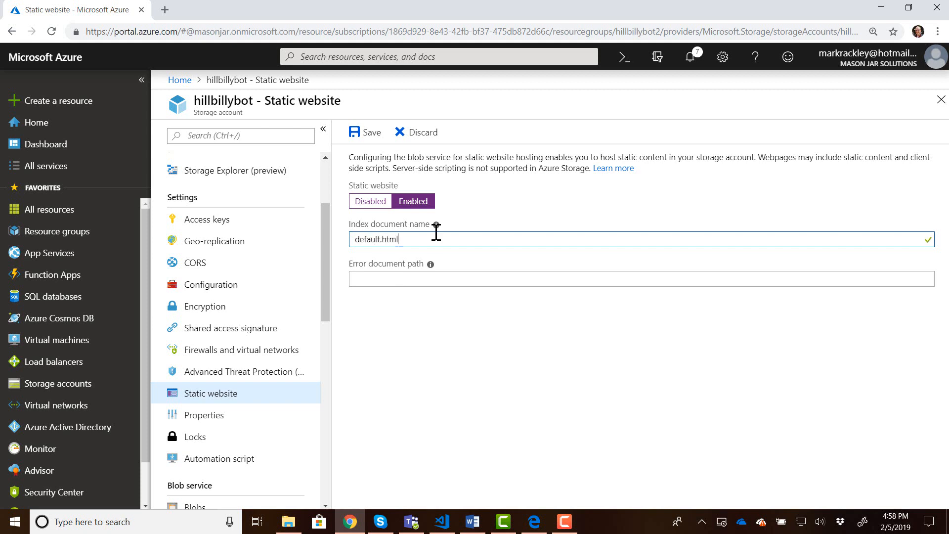
type("e")
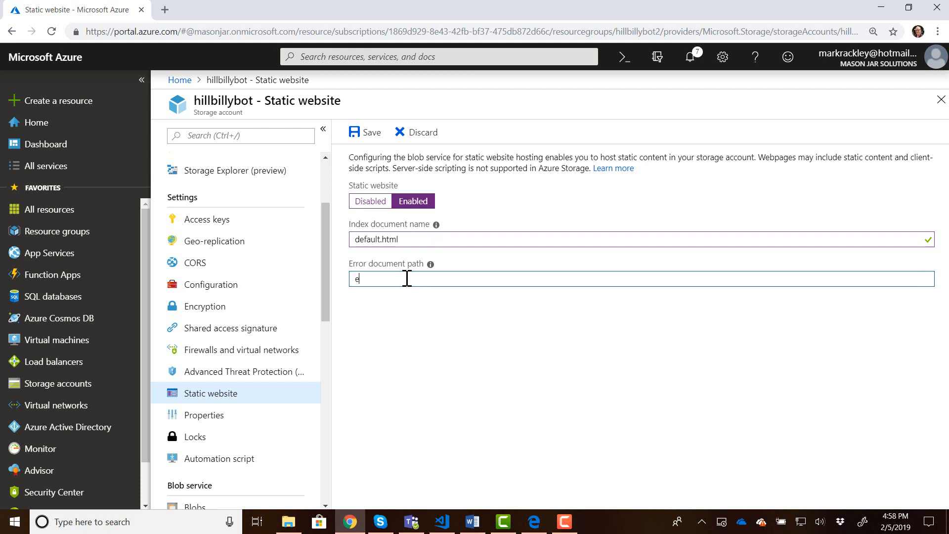
type("rror.ht")
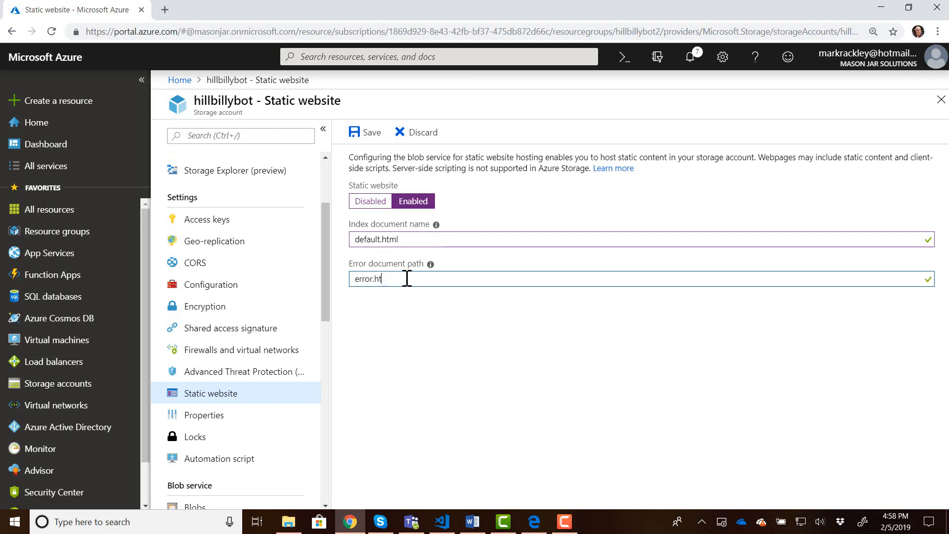
type("ml")
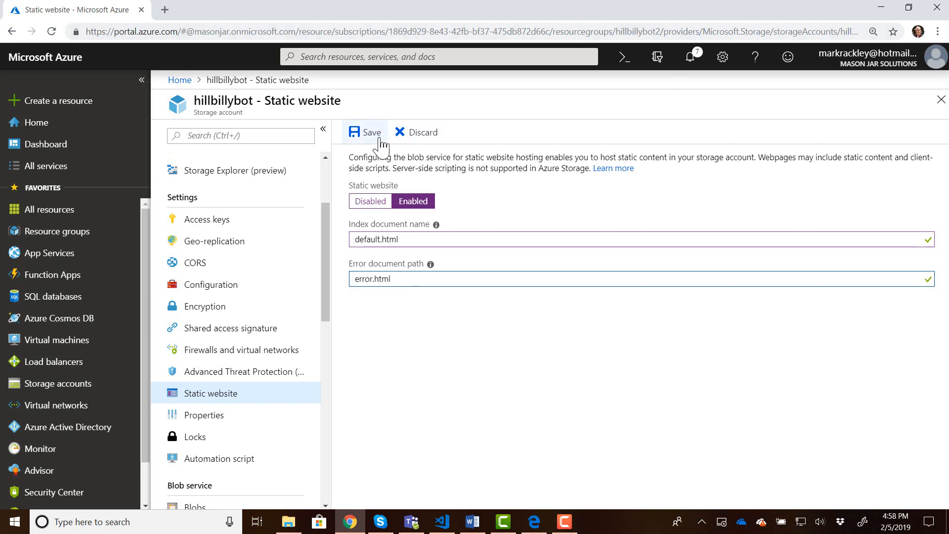
left_click(365, 132)
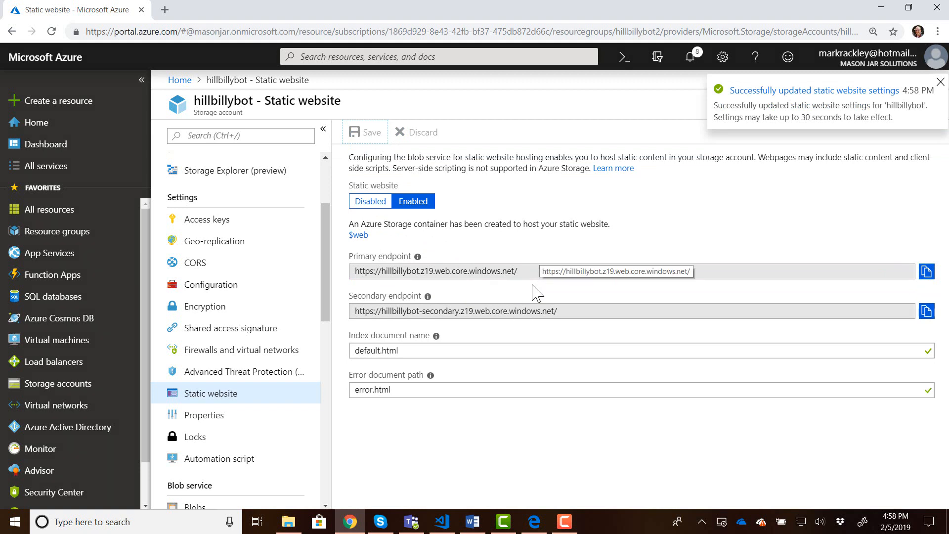
left_click(941, 82)
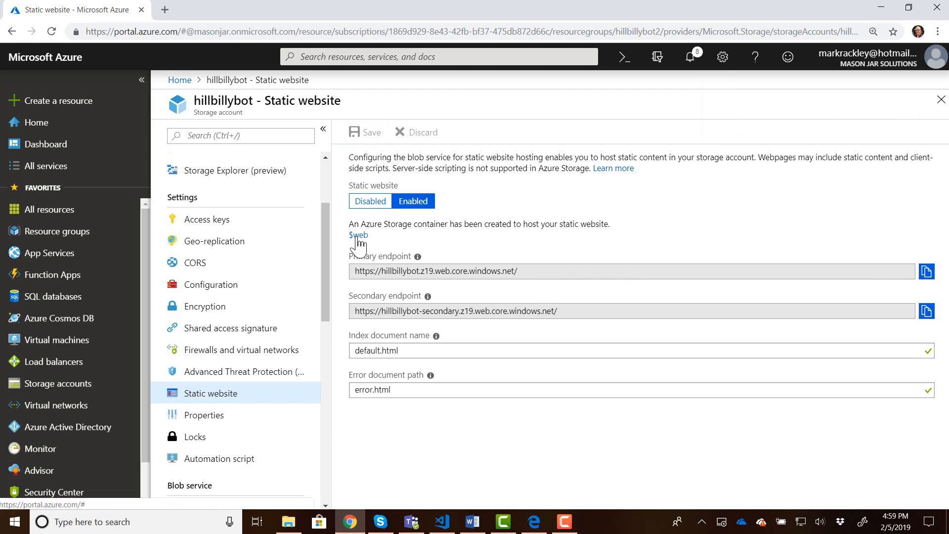
Step: Open the empty $web container from the static website settings
left_click(358, 235)
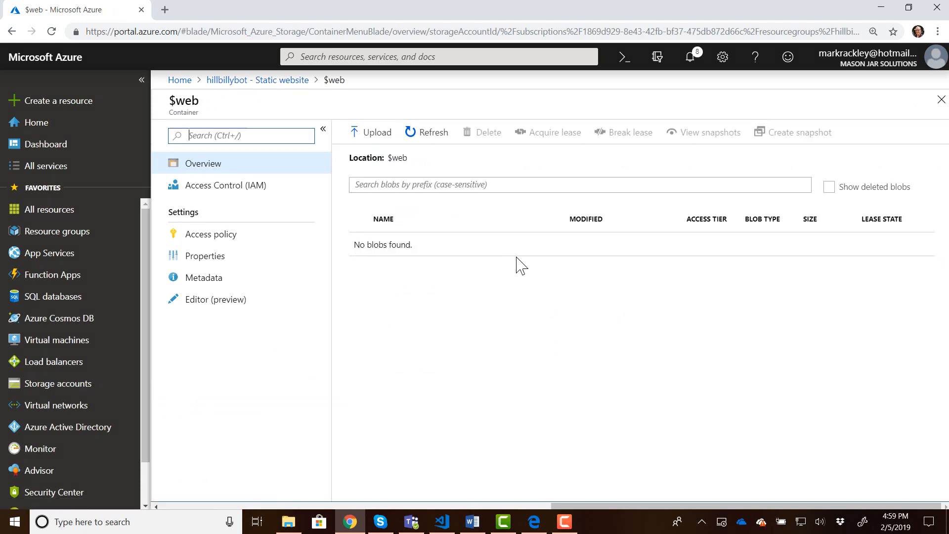
mouse_move(370, 132)
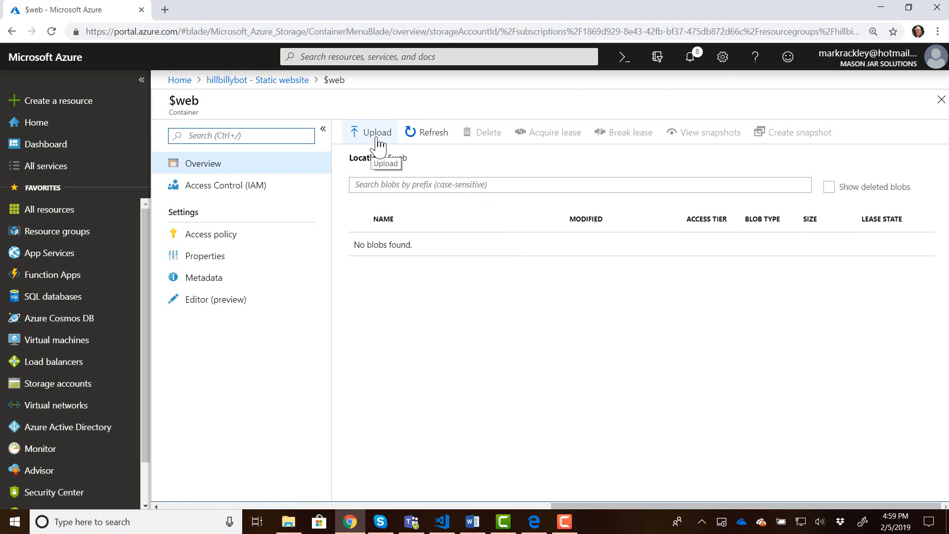
mouse_move(464, 529)
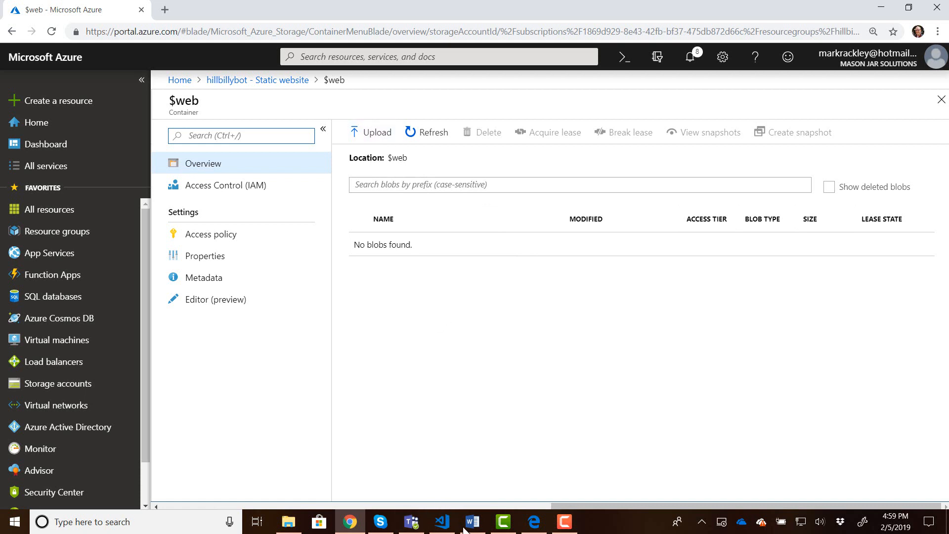
Step: Review default.html in VS Code, highlighting the QueryTextEnter Enter-key handler
left_click(441, 521)
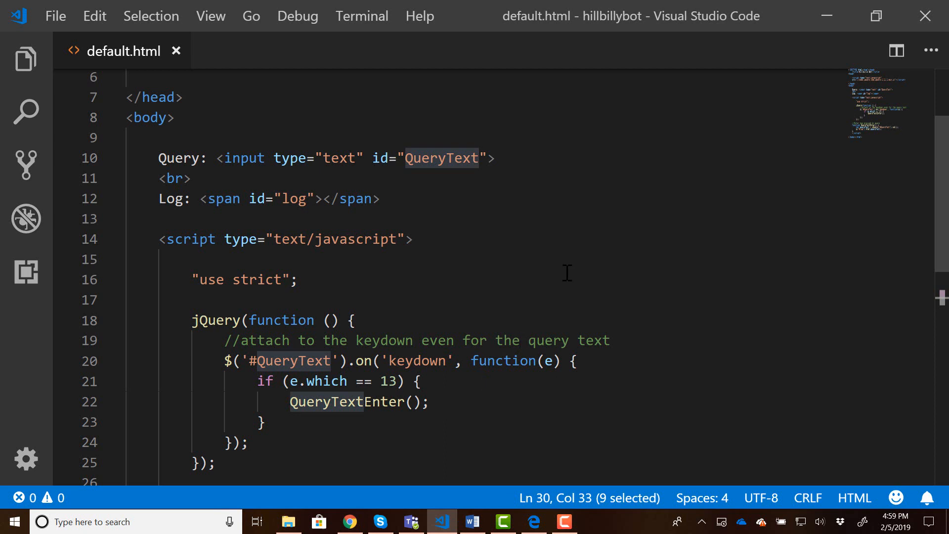
scroll("up", 3)
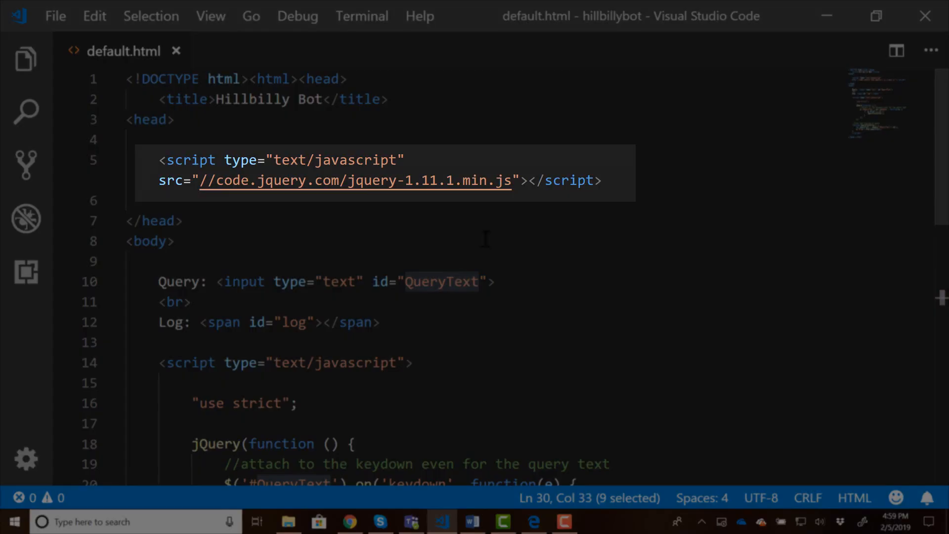
scroll("down", 3)
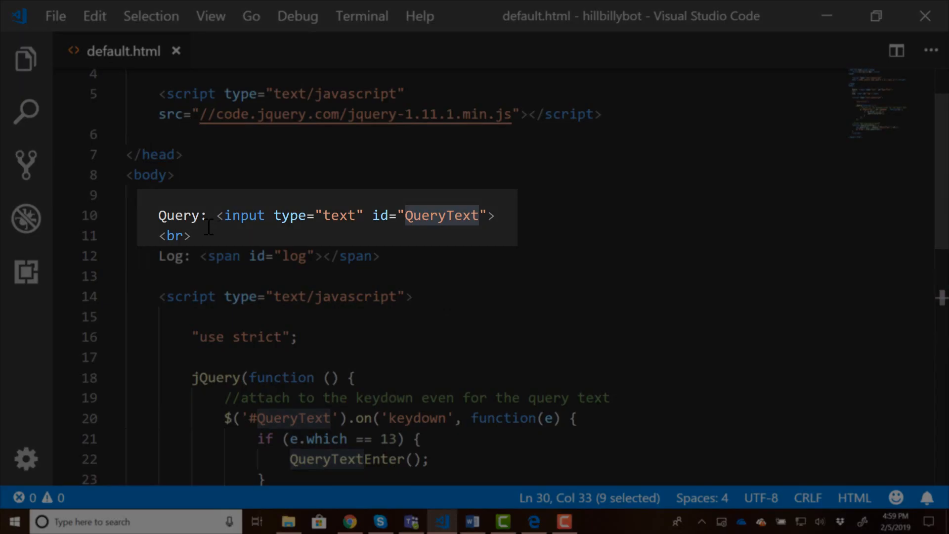
mouse_move(243, 216)
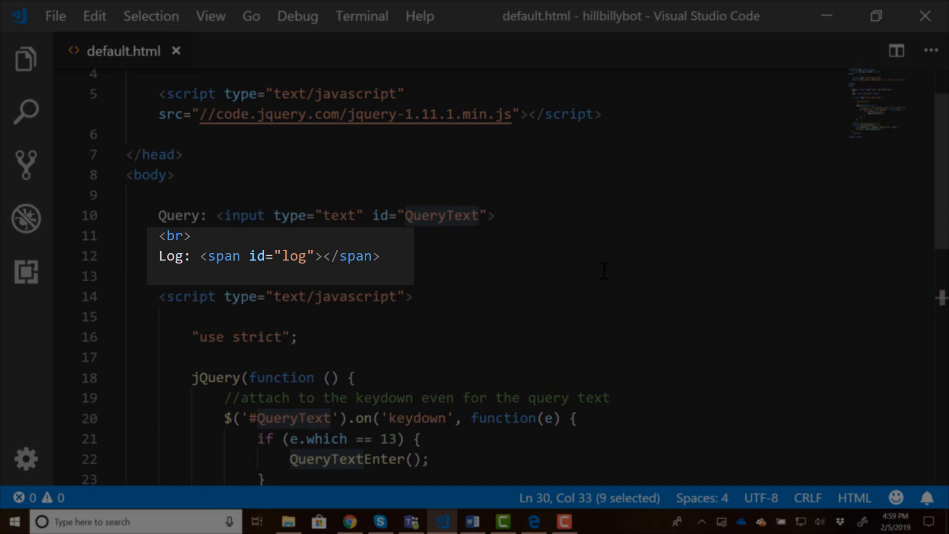
scroll("down", 3)
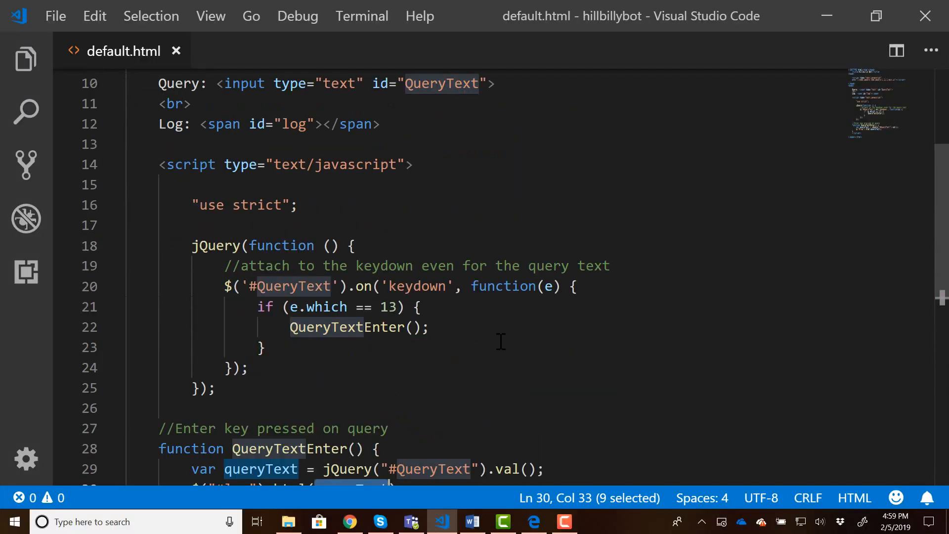
double_click(416, 286)
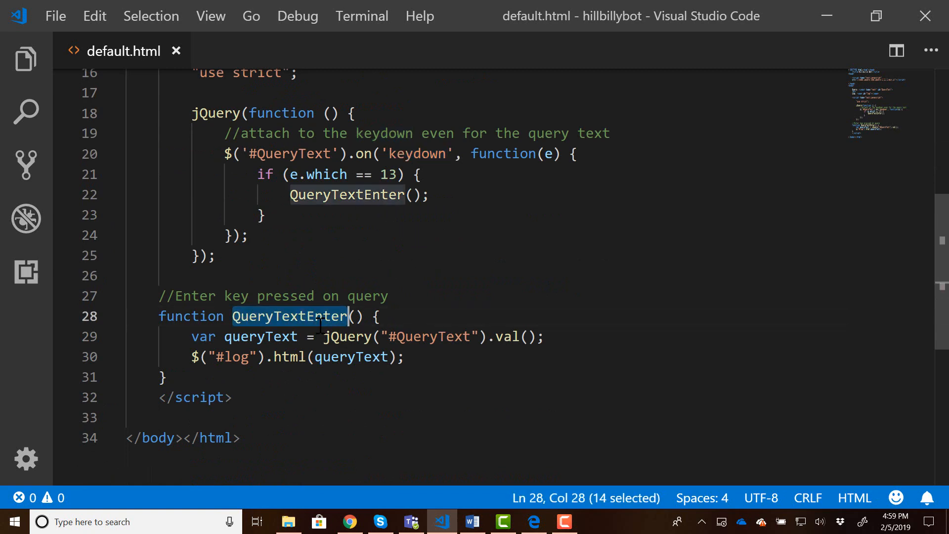
mouse_move(291, 315)
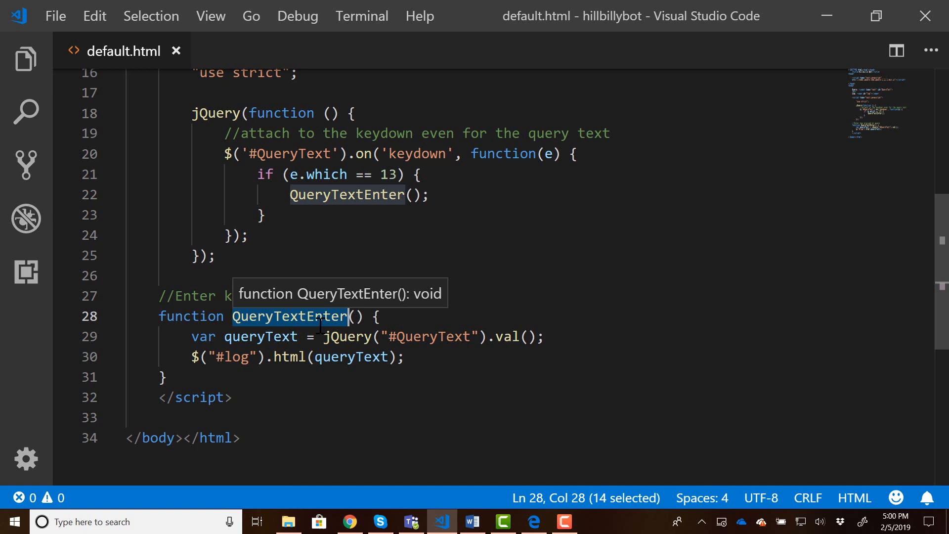
left_click(348, 521)
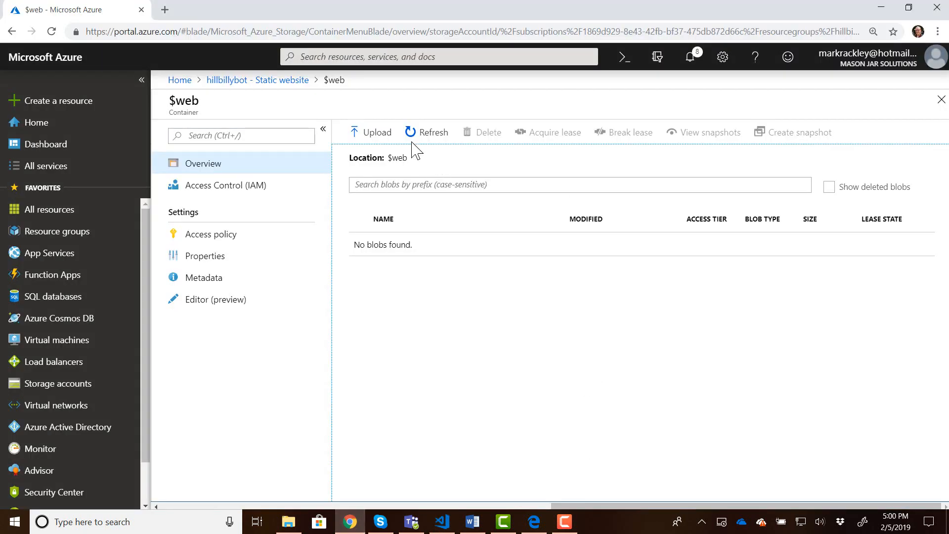
Step: Upload default.html from the hillbillybot folder into the $web container
left_click(370, 132)
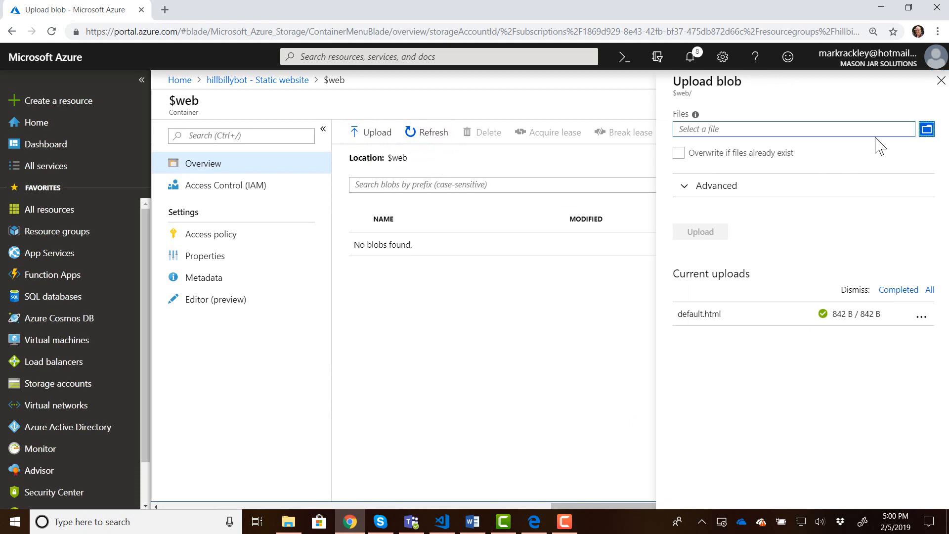
left_click(927, 129)
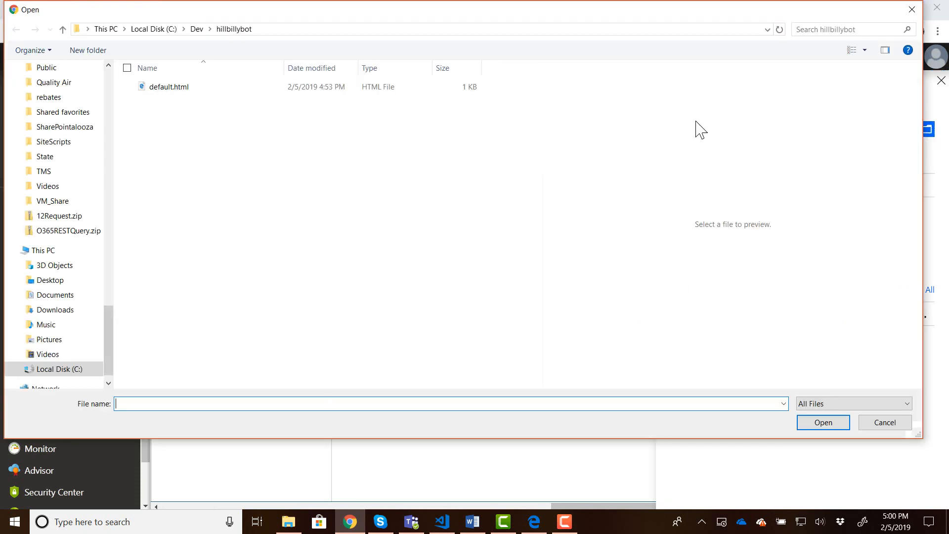
left_click(170, 87)
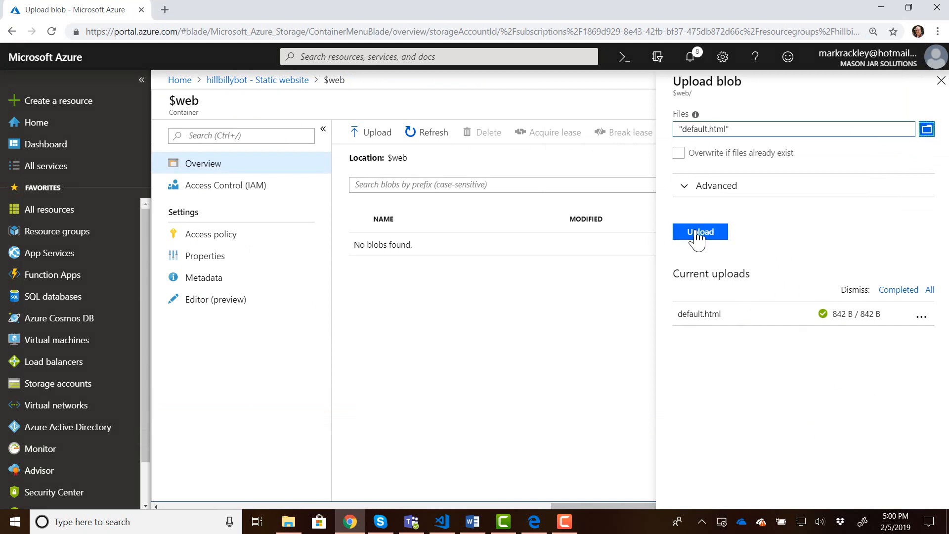
left_click(700, 232)
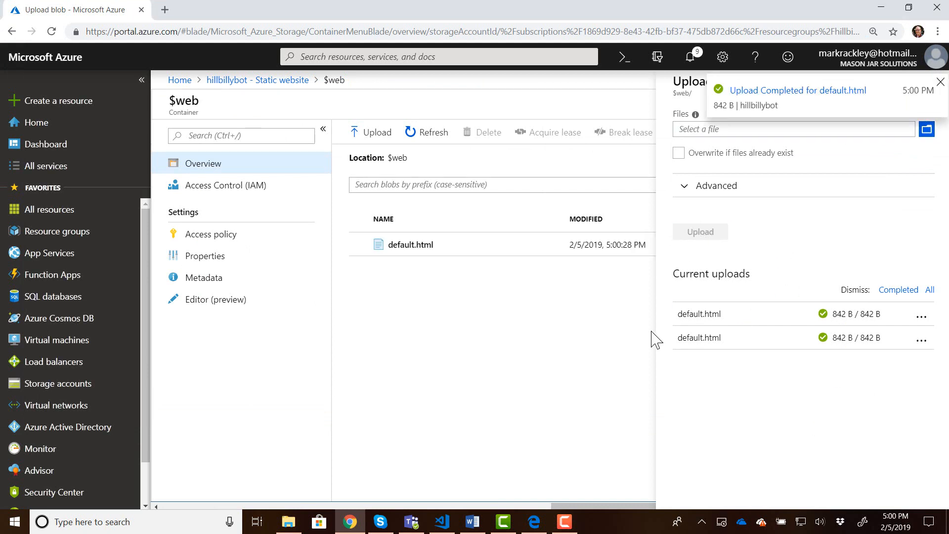
mouse_move(326, 173)
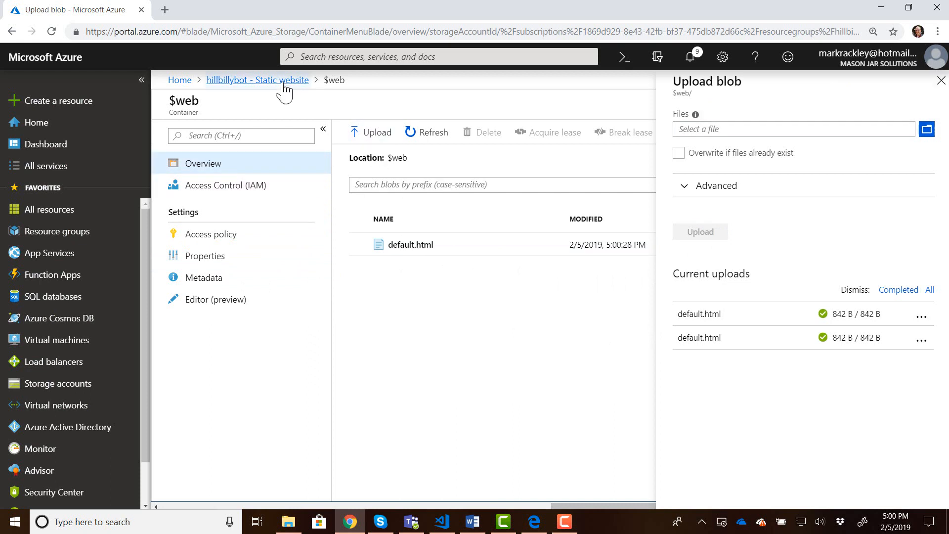
Step: Go back to the hillbillybot Static website settings via the breadcrumb
left_click(257, 80)
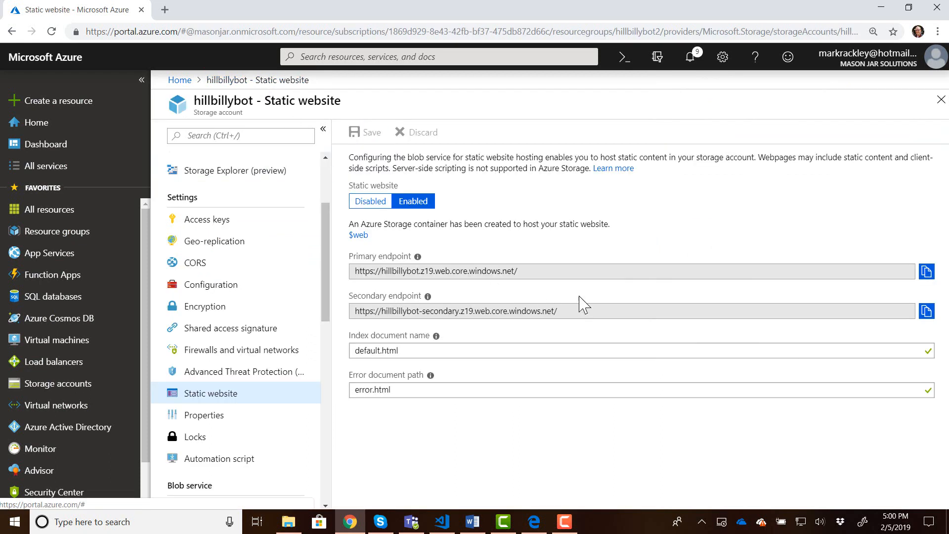
mouse_move(928, 271)
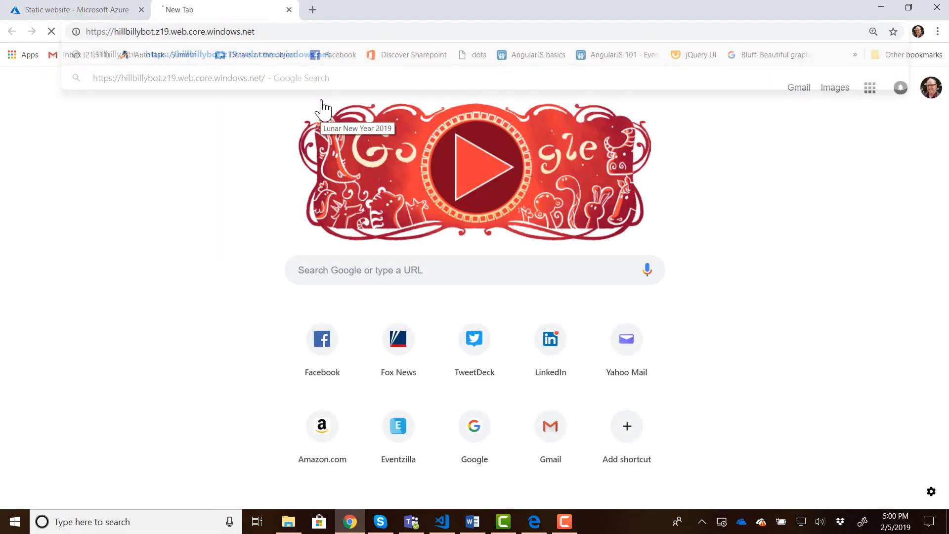
Step: Load the primary endpoint and enter the query 'what time is it?' on the page
key("Return")
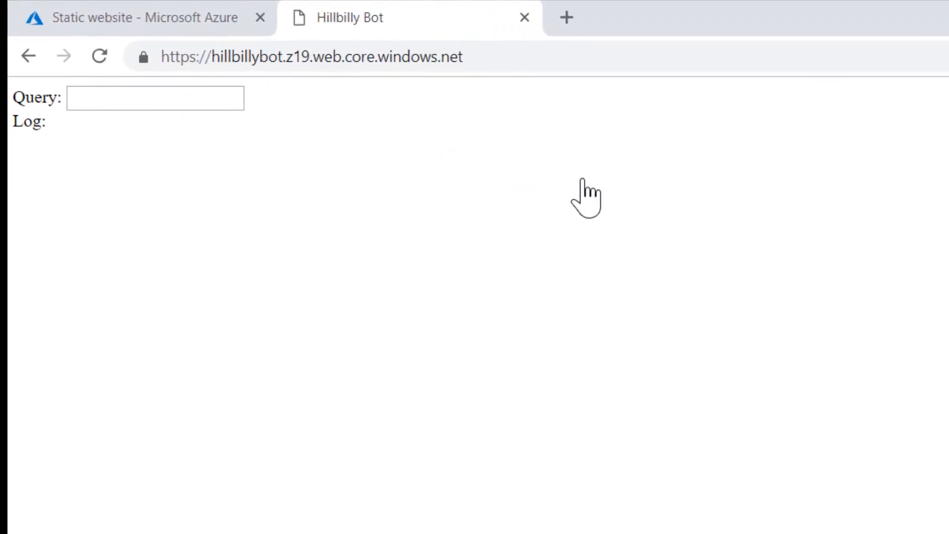
left_click(154, 97)
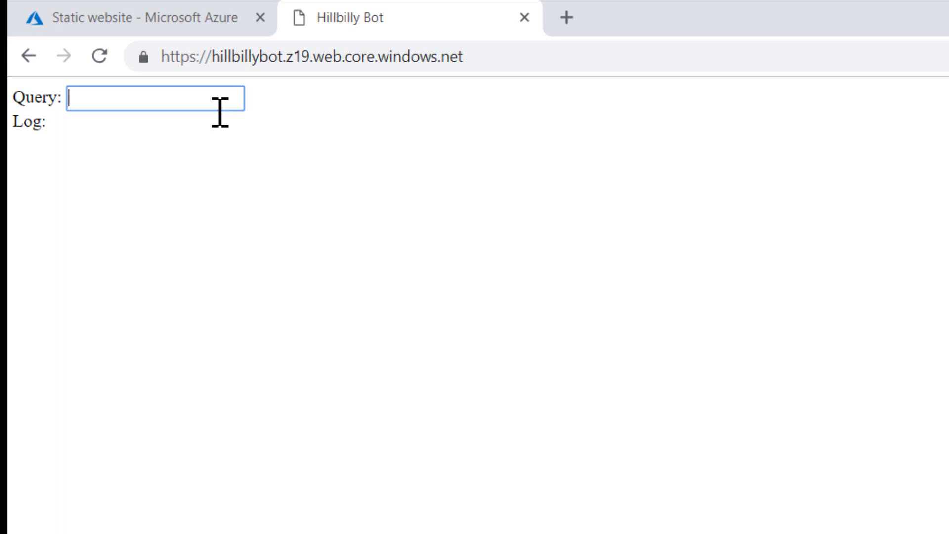
type("what time is")
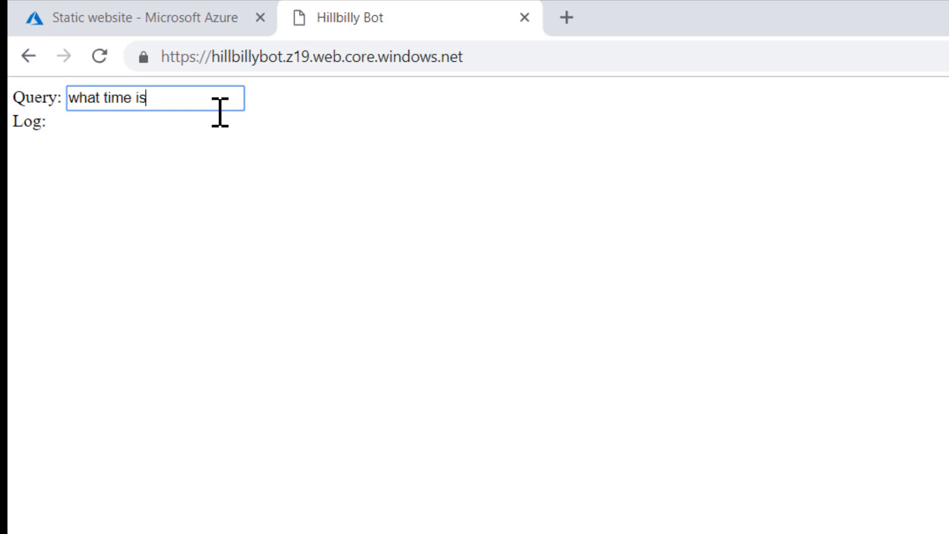
type("it?")
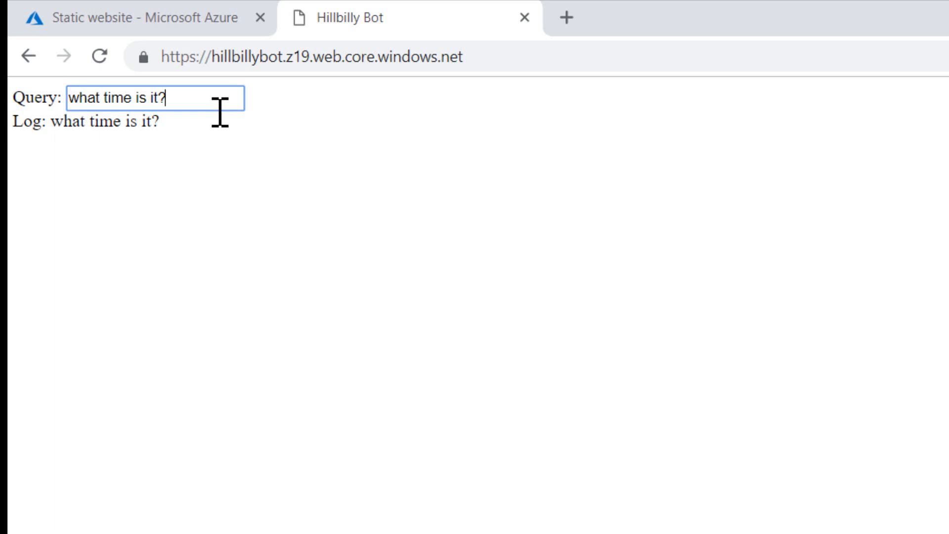